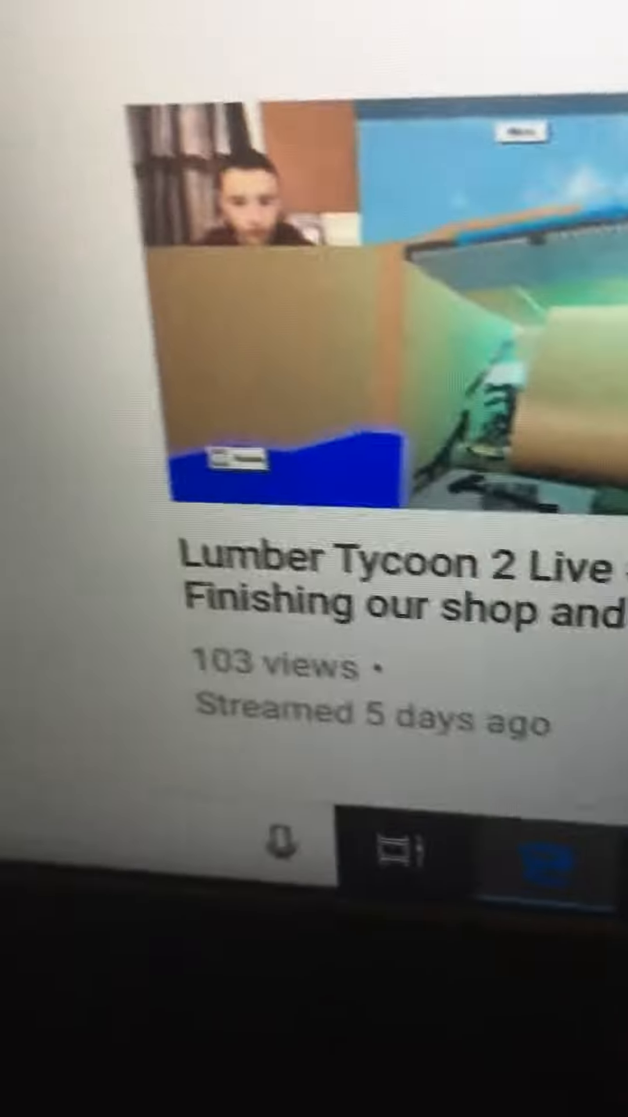
Step: Scroll the YouTube channel page up and select an item on it
scroll("up", 3)
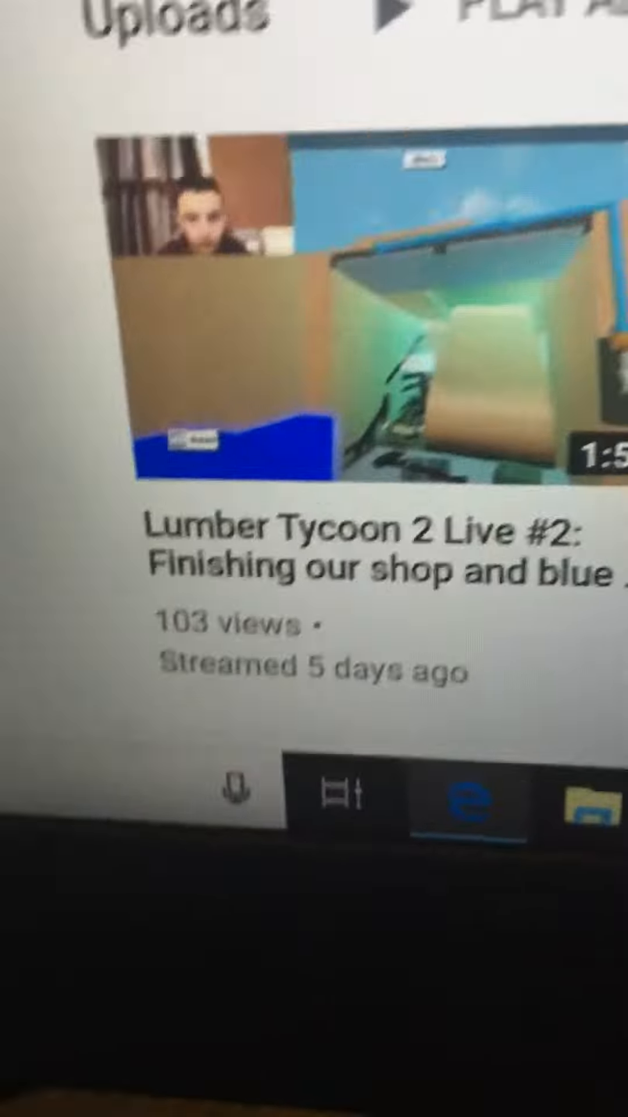
scroll("up", 3)
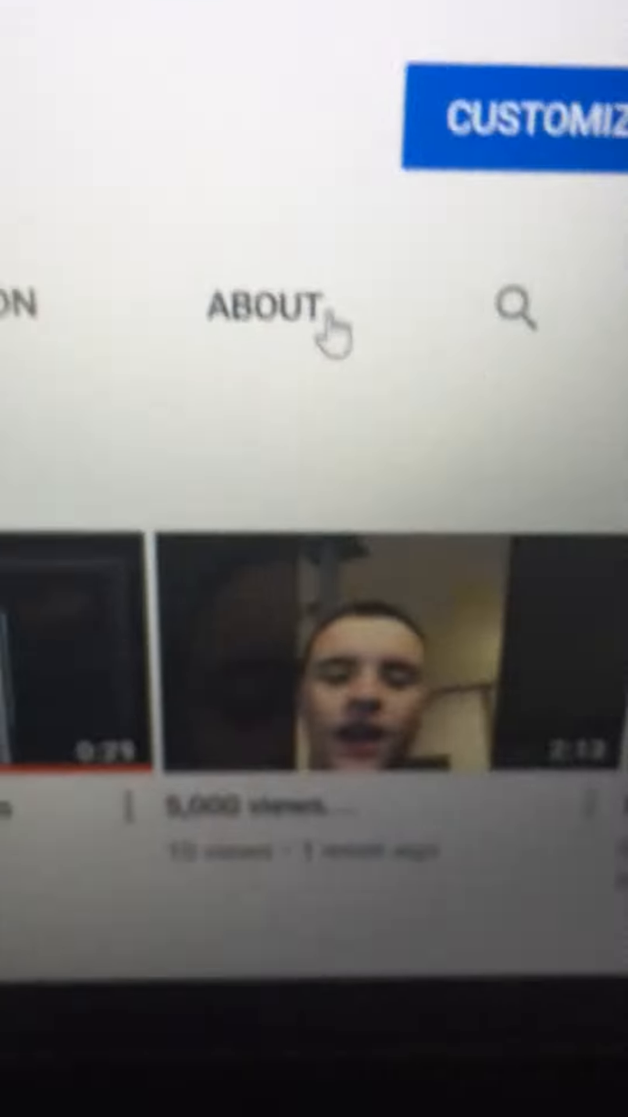
left_click(268, 312)
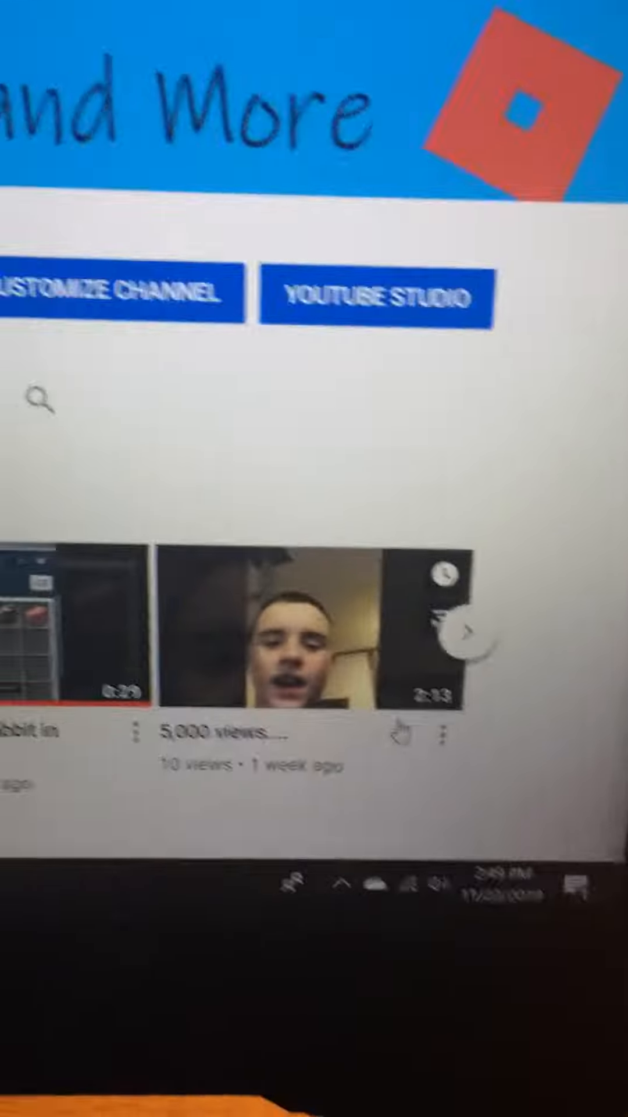
Step: Show the November 2019 taskbar calendar and select Sunday 24, then Sunday 17's agenda
left_click(366, 888)
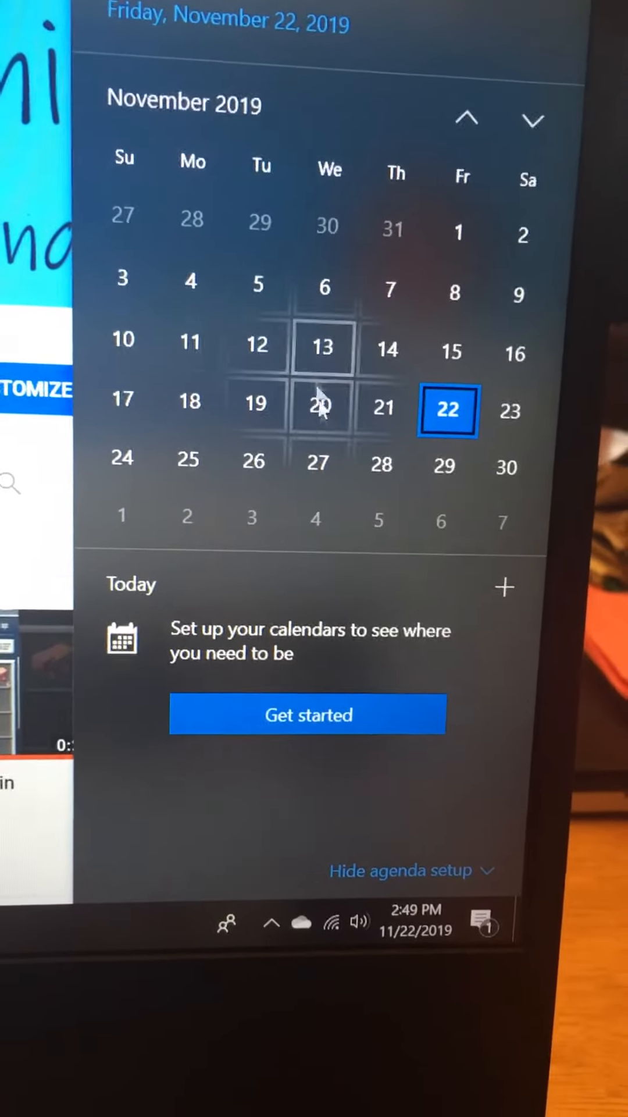
mouse_move(256, 207)
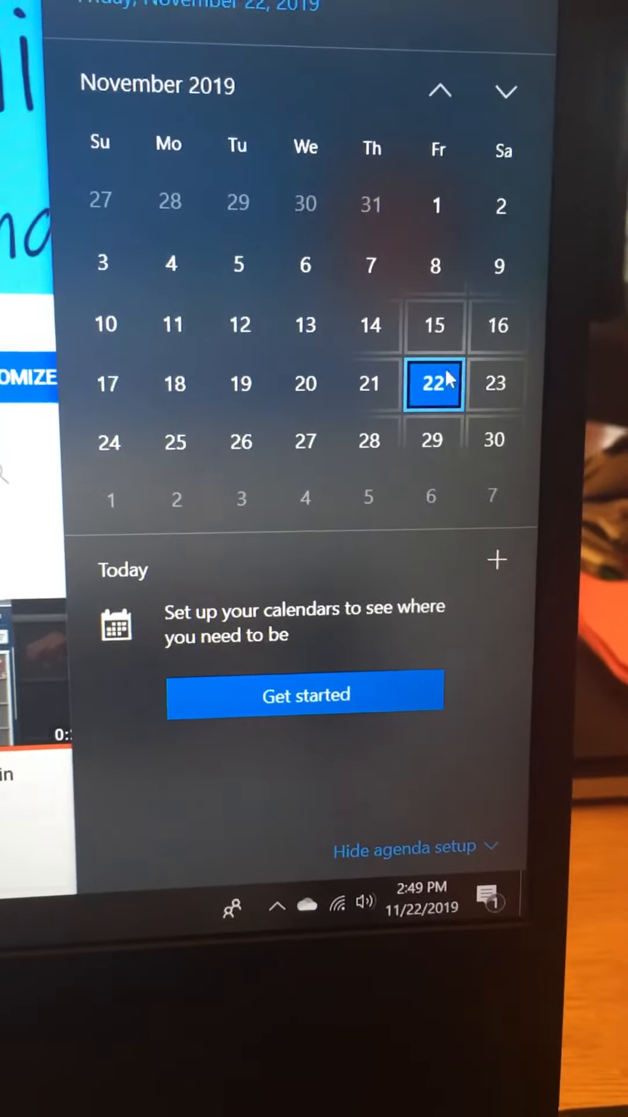
left_click(128, 456)
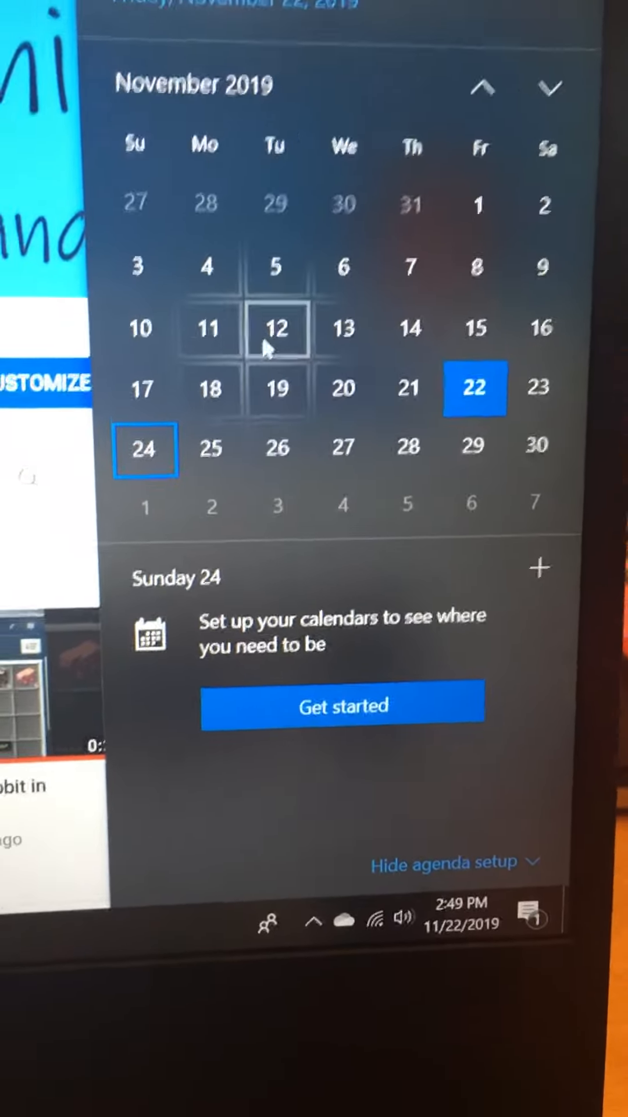
left_click(134, 339)
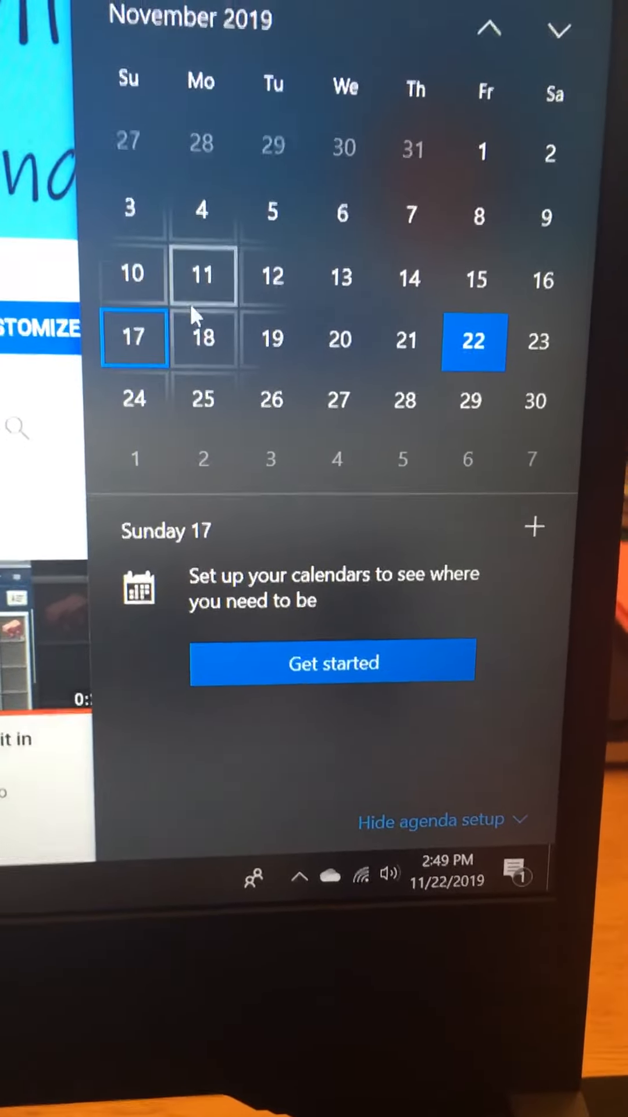